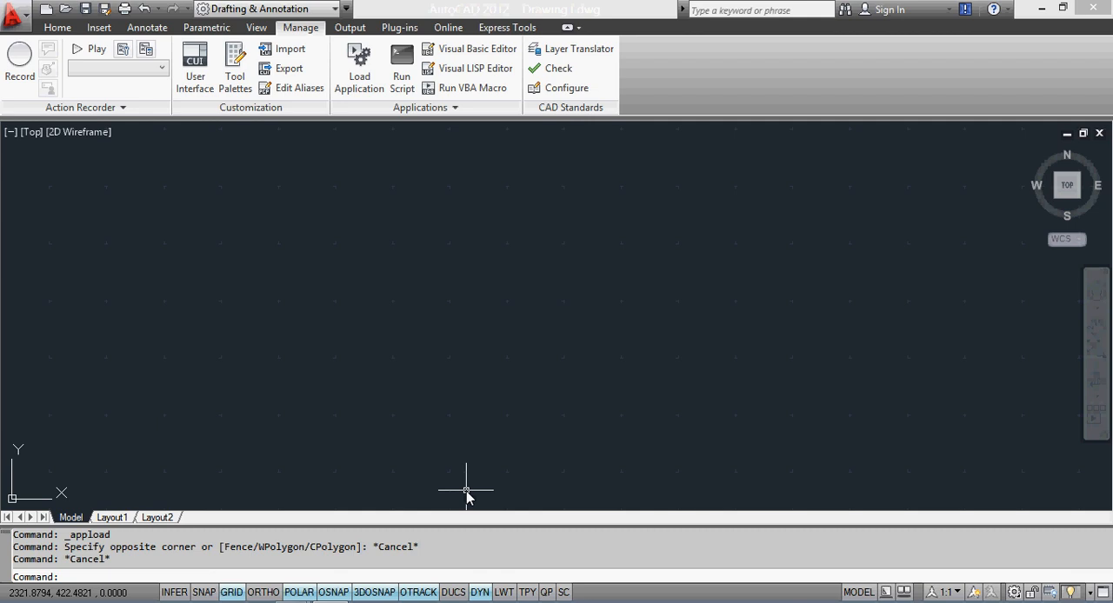
mouse_move(274, 398)
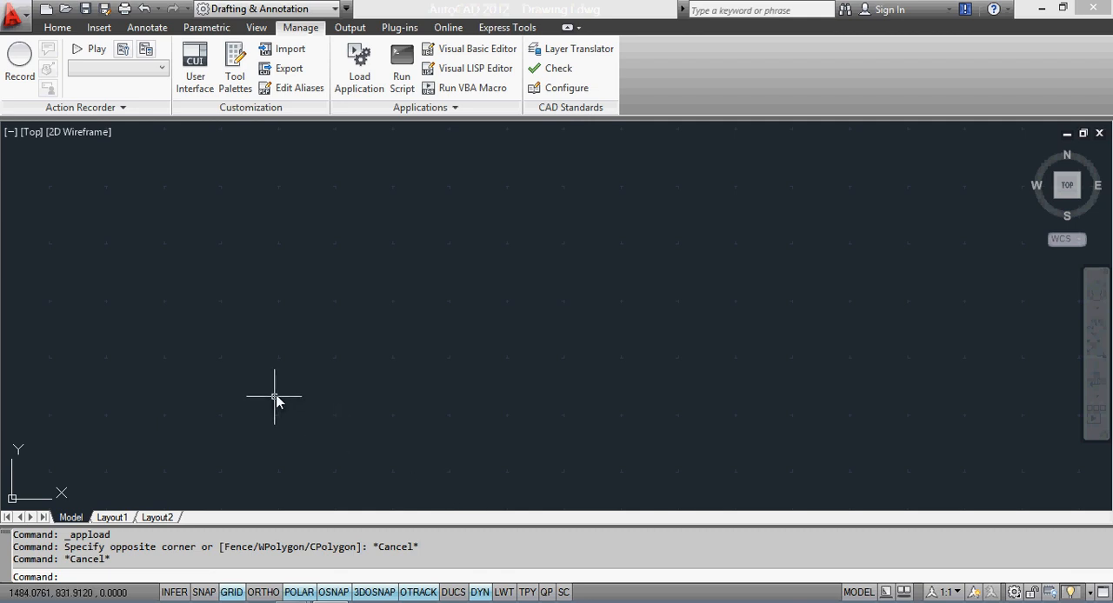
mouse_move(300, 29)
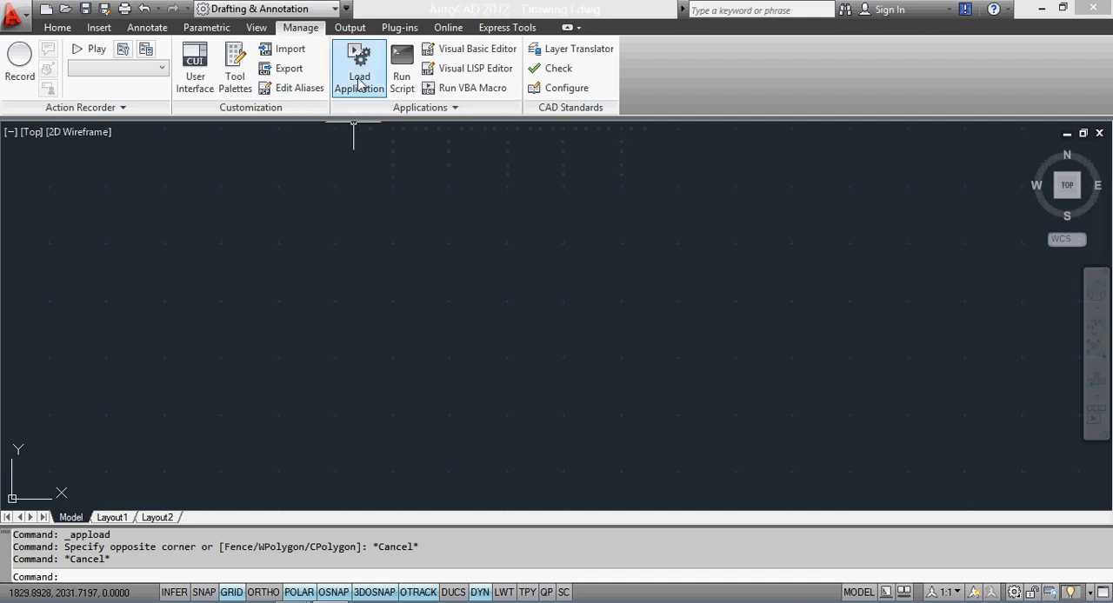
mouse_move(391, 259)
text(INSer)
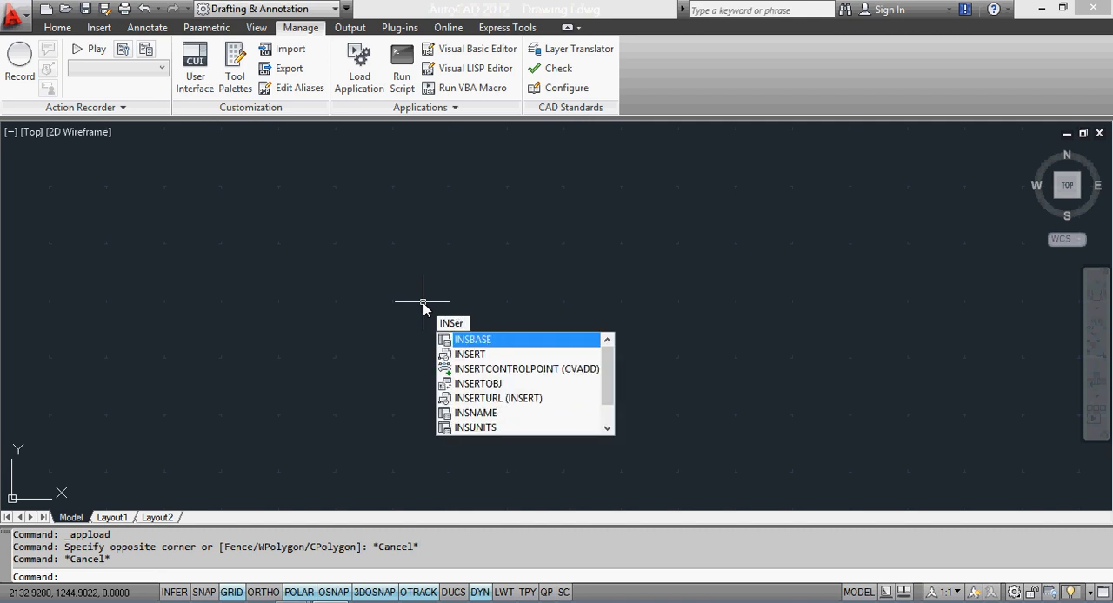
Load the InsertC.VLX routine from the lisp folder using the Load/Unload Applications dialog.
text(SERT)
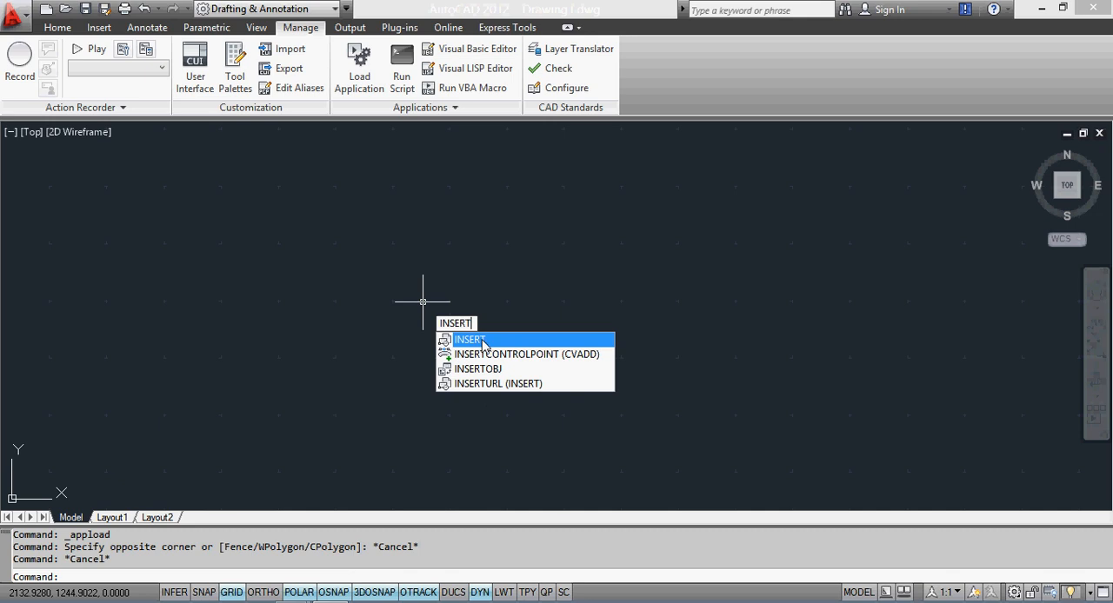
mouse_move(460, 355)
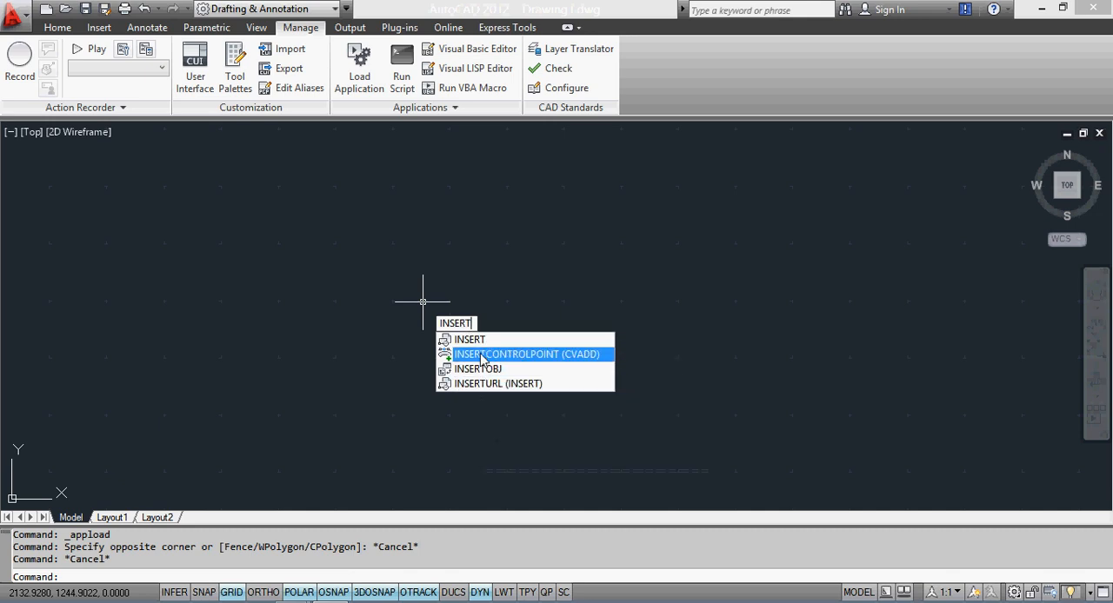
mouse_move(485, 396)
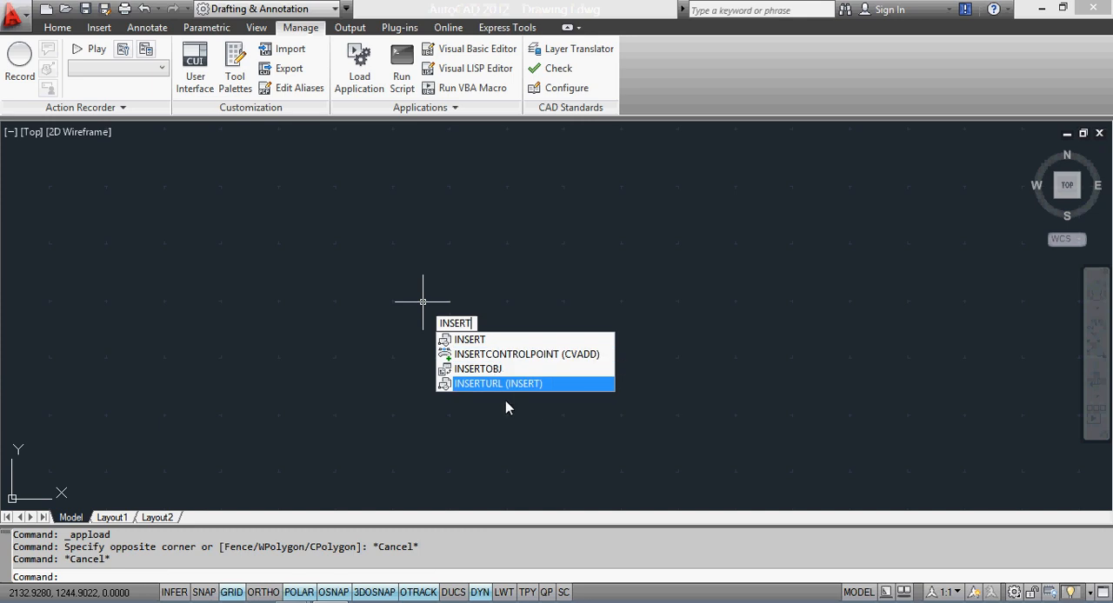
mouse_move(504, 425)
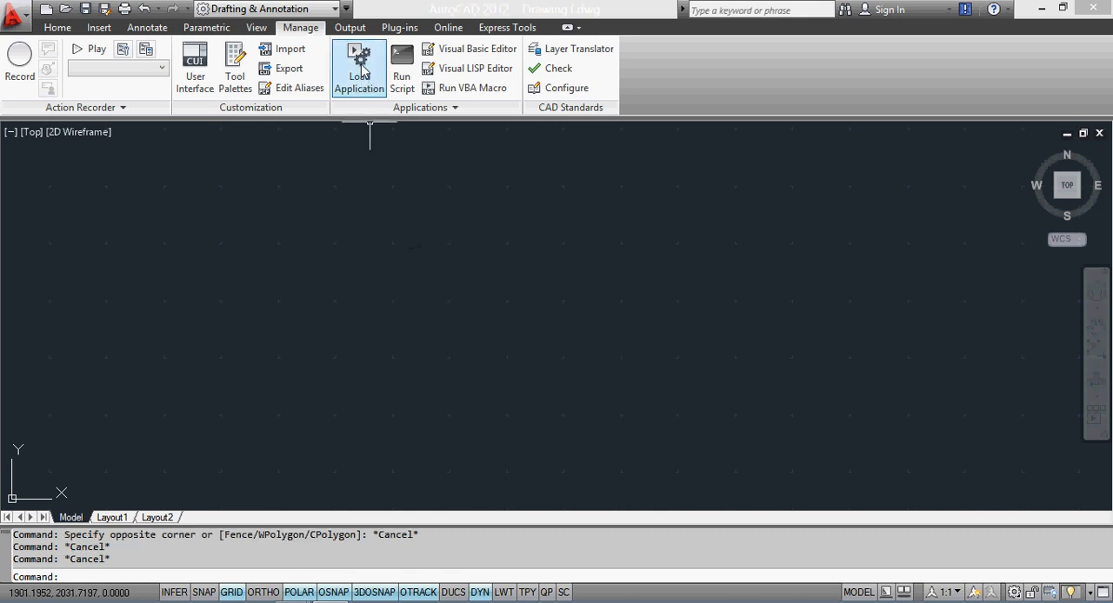
click(358, 63)
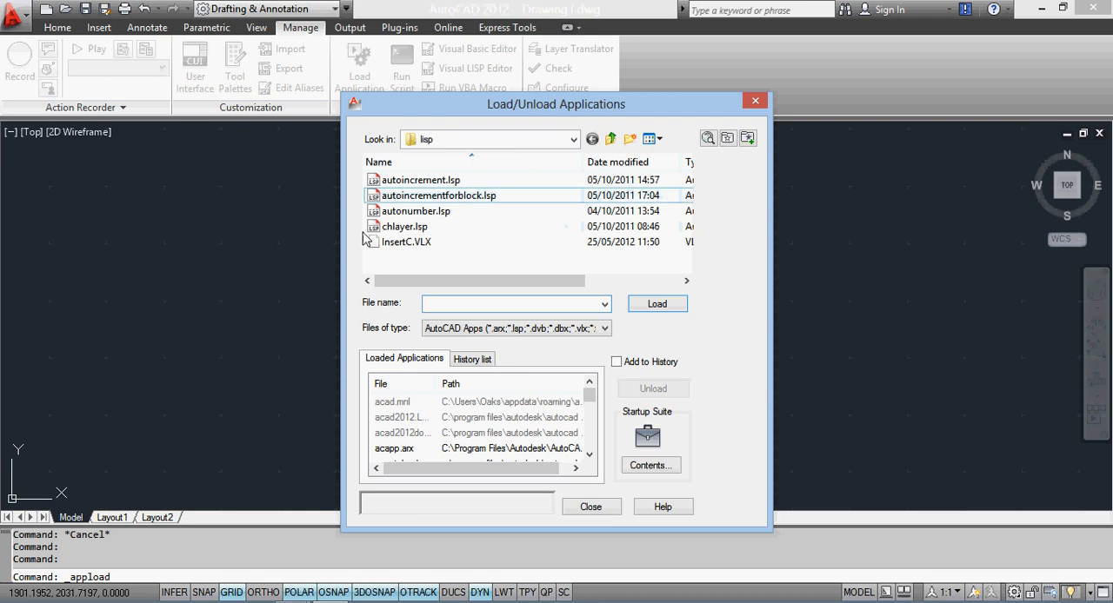
click(513, 304)
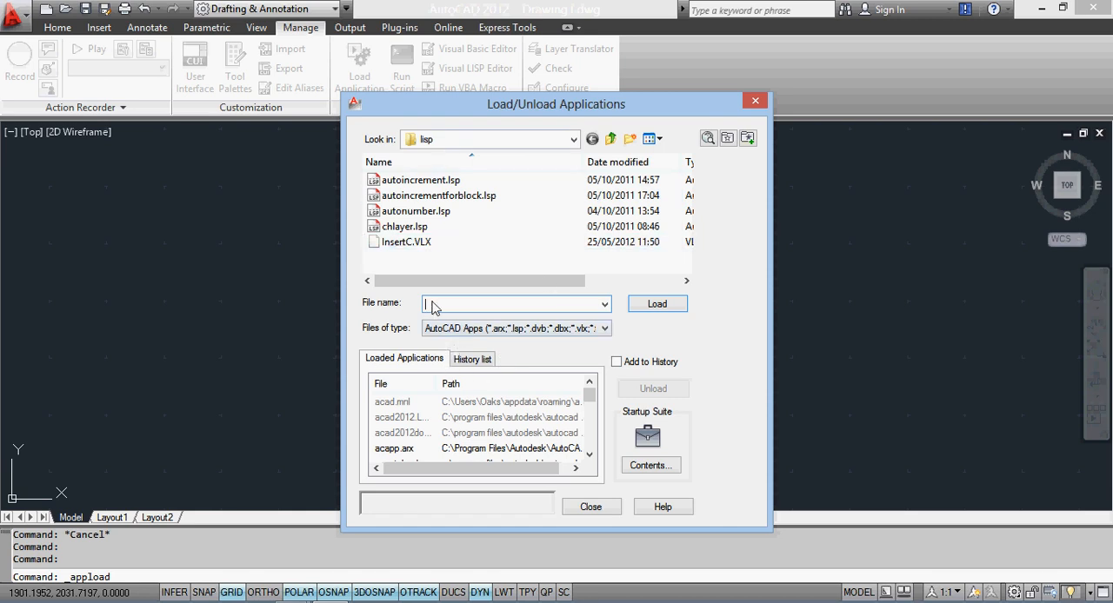
click(573, 139)
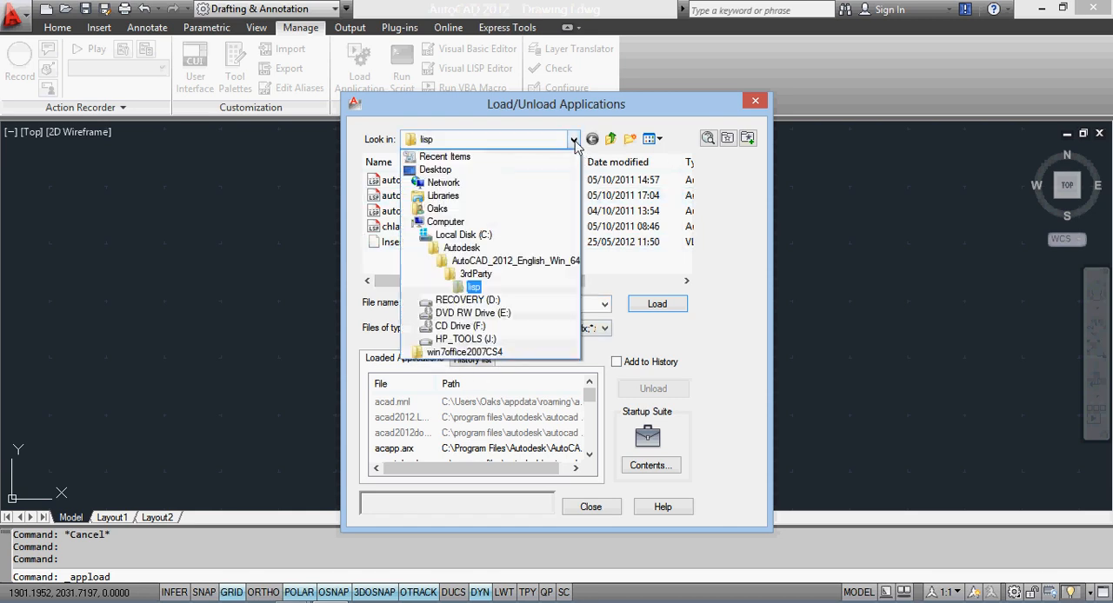
click(512, 260)
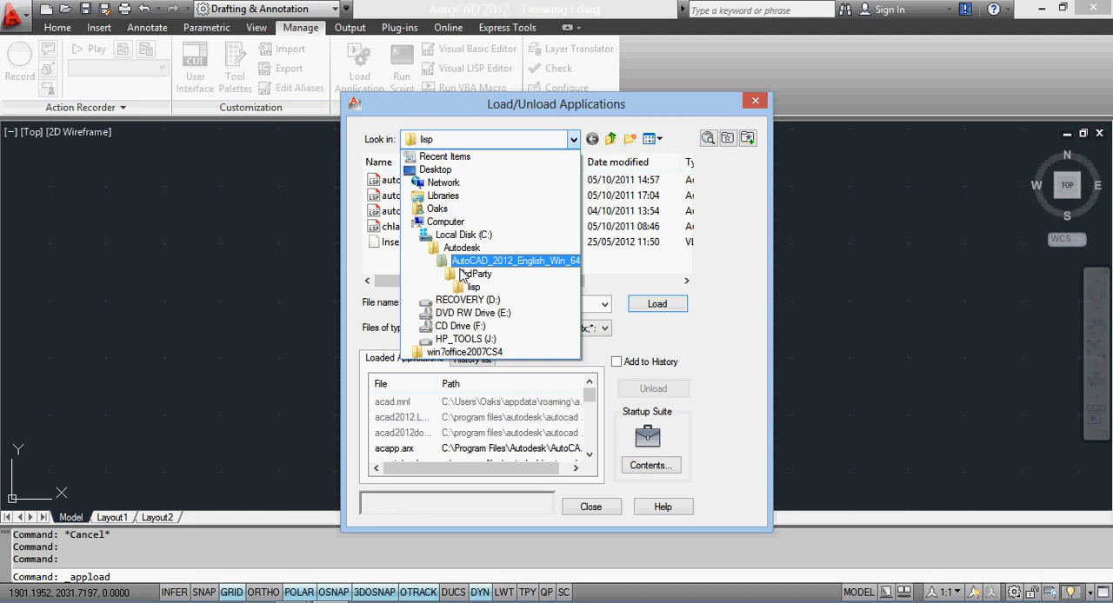
click(474, 274)
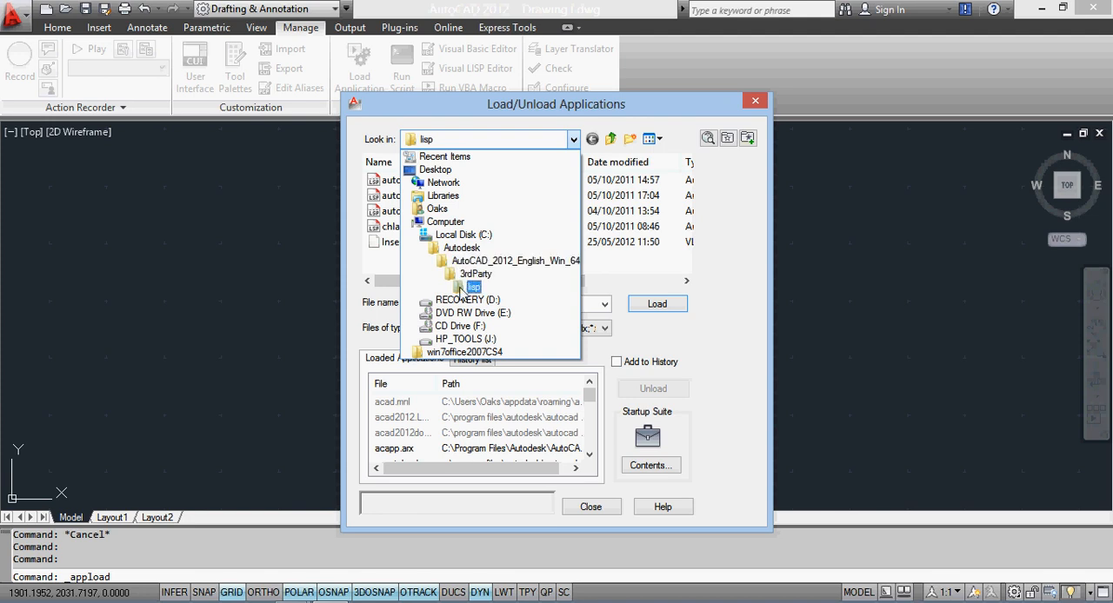
click(472, 287)
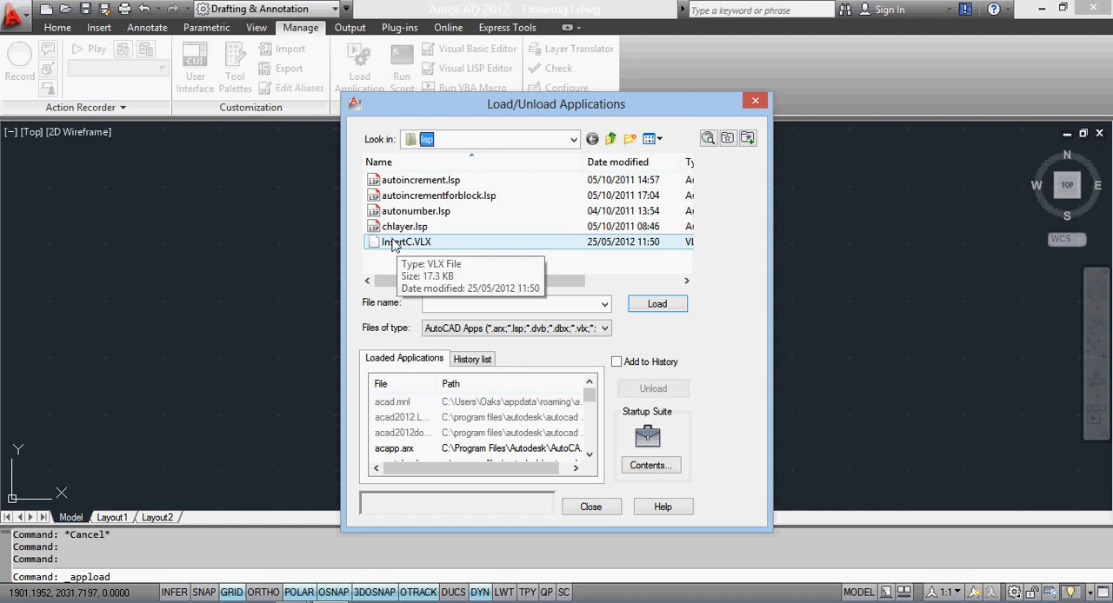
click(400, 240)
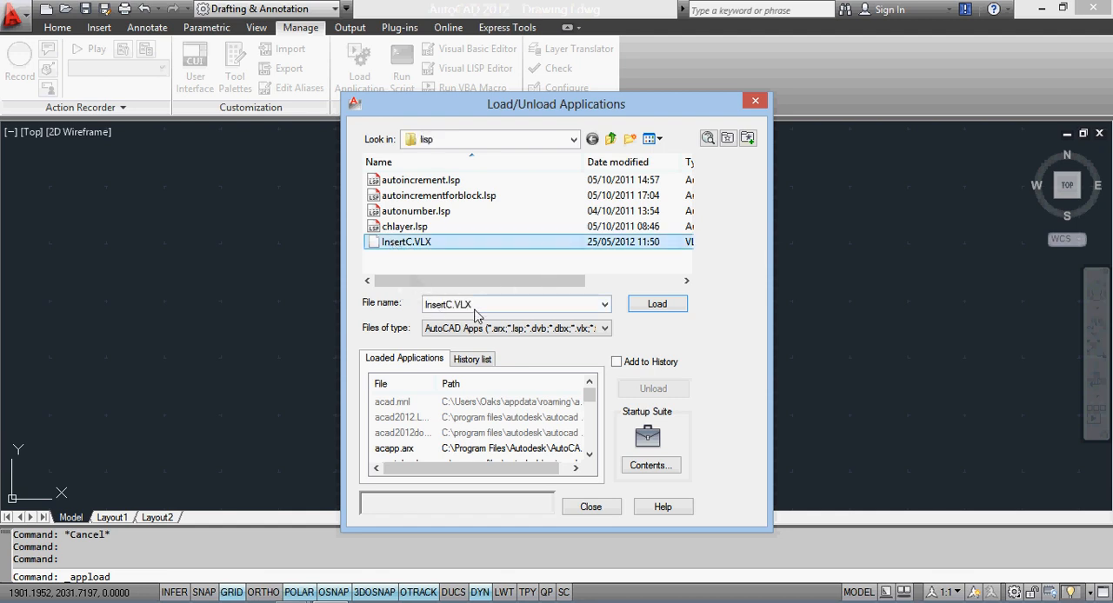
click(657, 304)
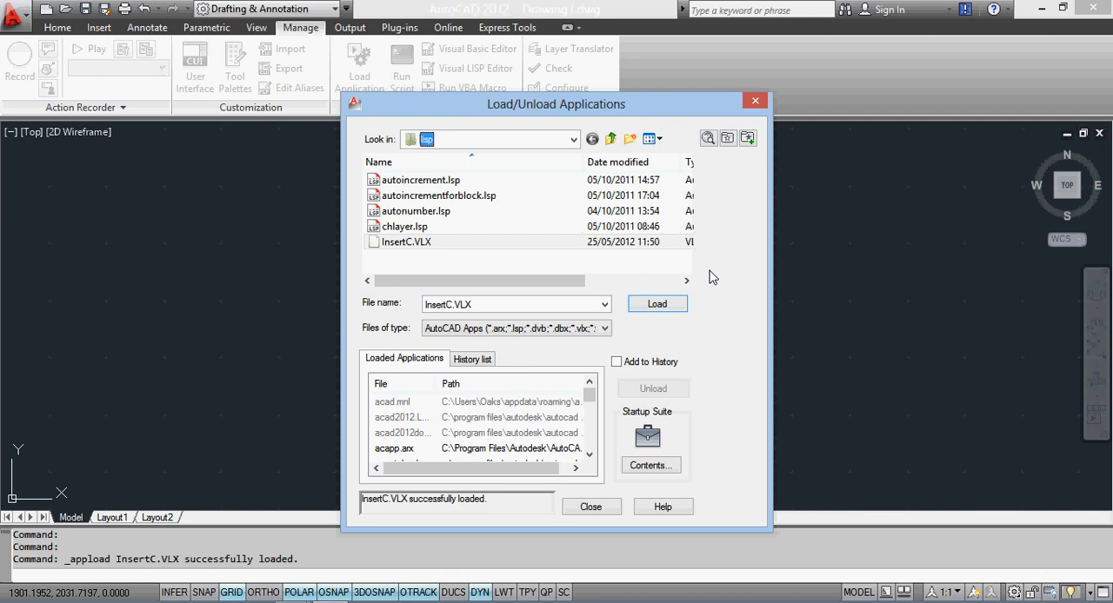
mouse_move(671, 418)
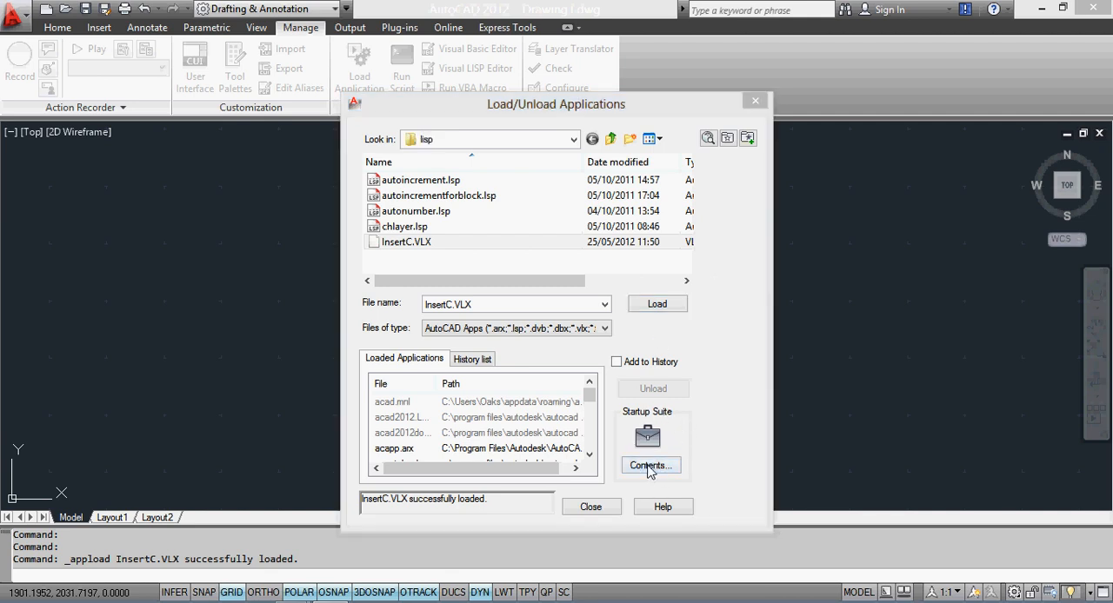
Add InsertC.VLX to the Startup Suite contents.
click(650, 465)
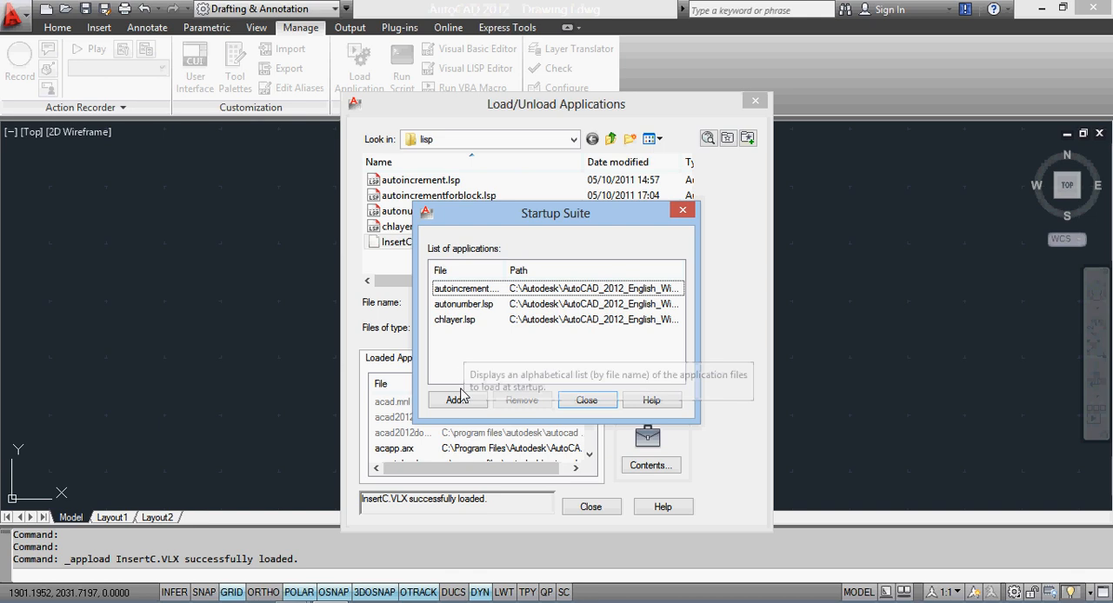
click(458, 399)
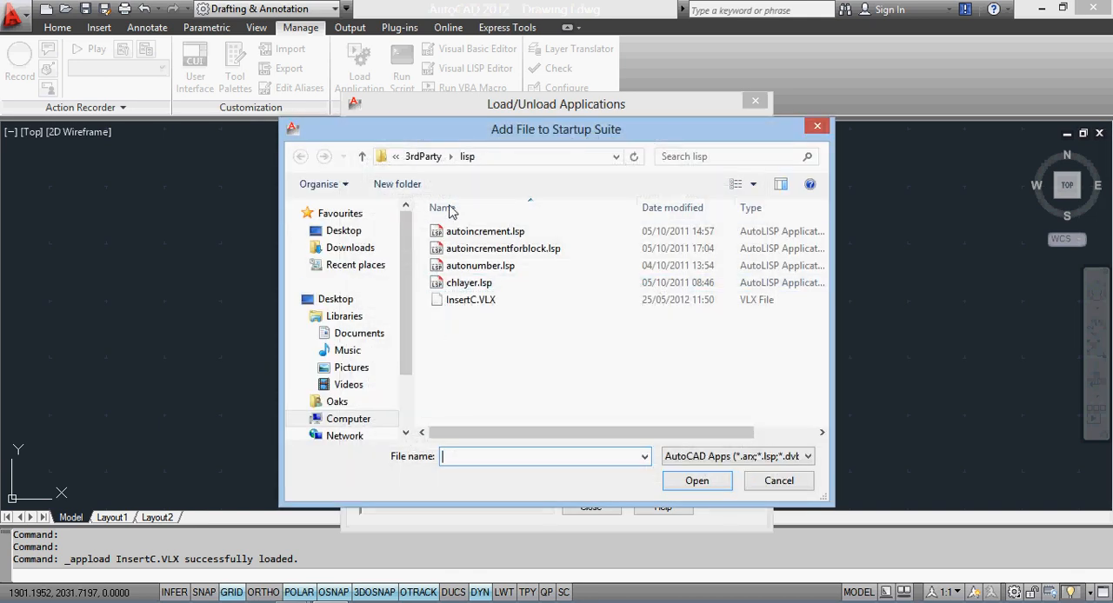
click(470, 299)
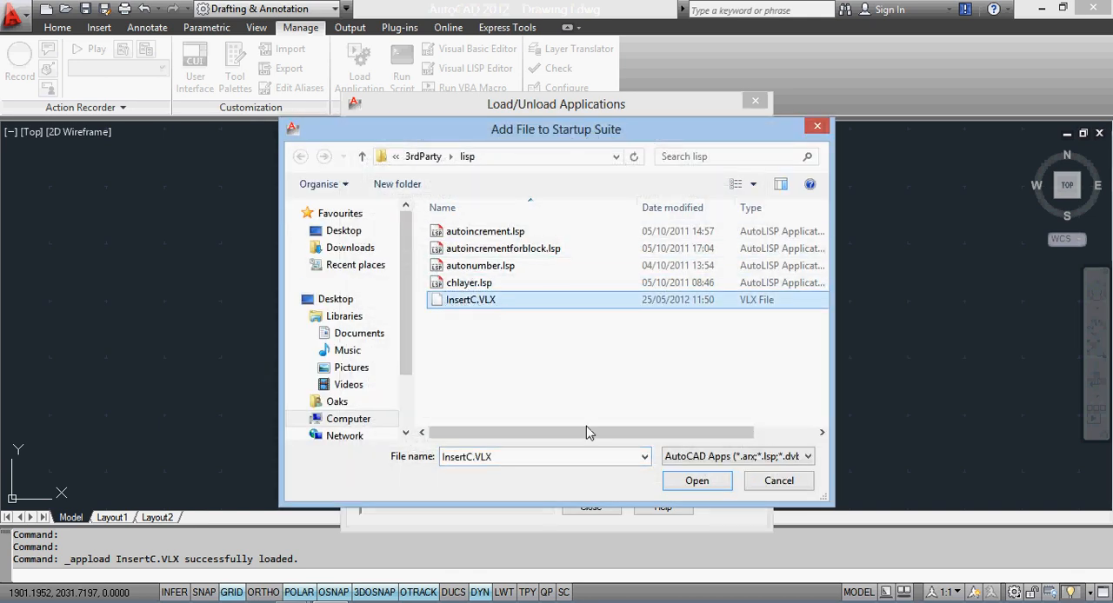
click(697, 481)
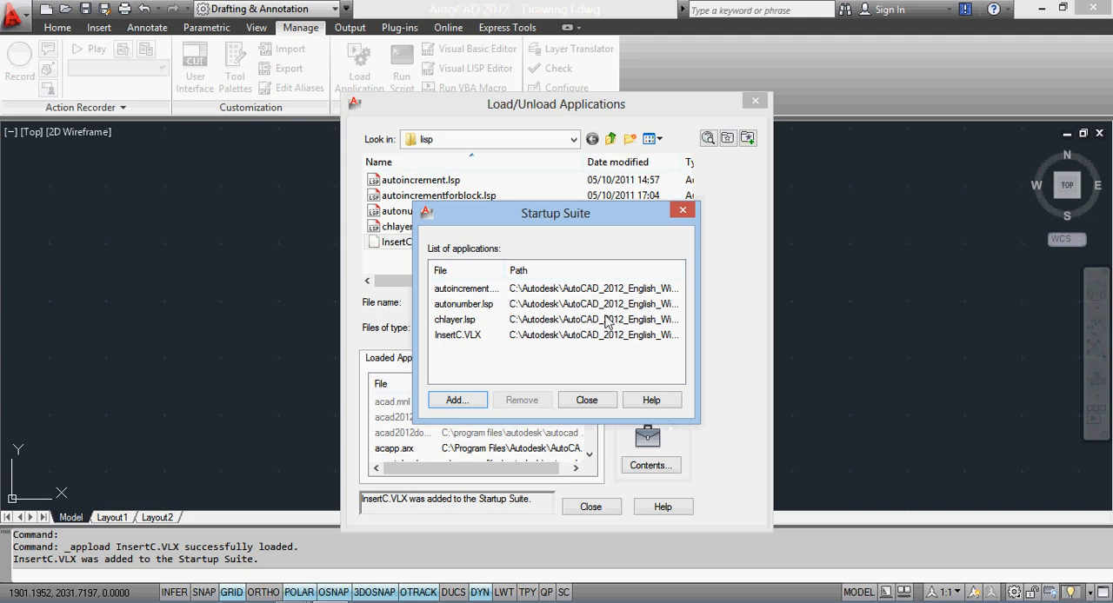
mouse_move(432, 319)
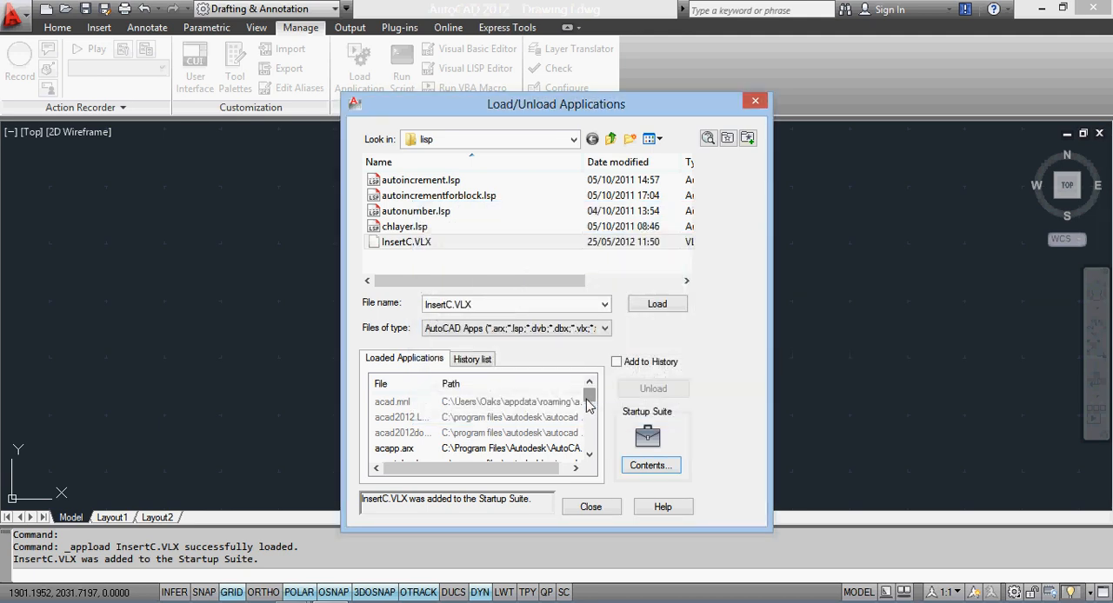
click(406, 241)
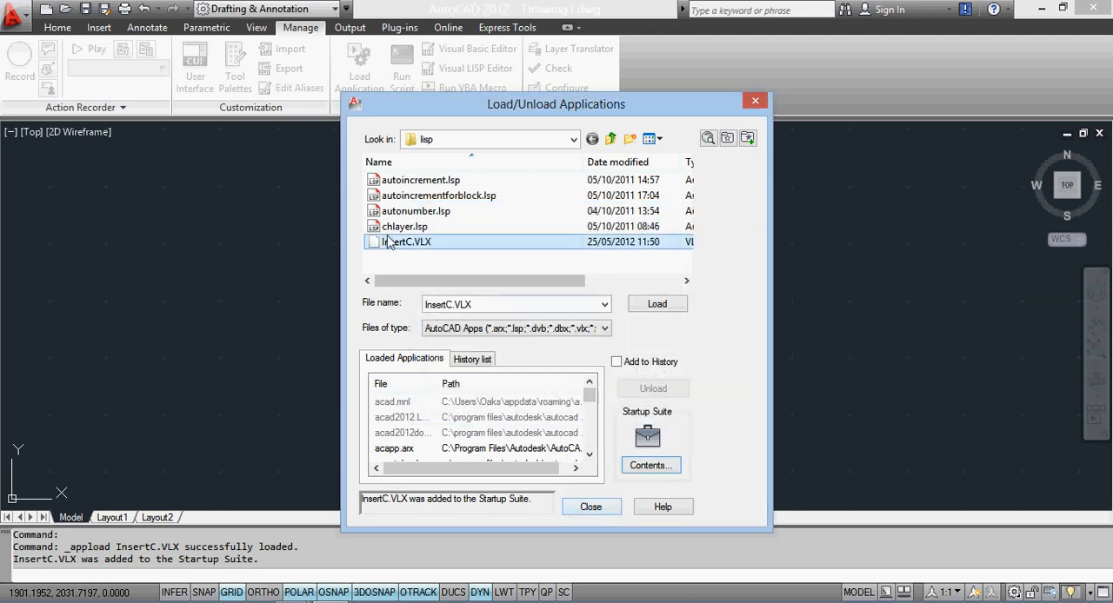
mouse_move(414, 217)
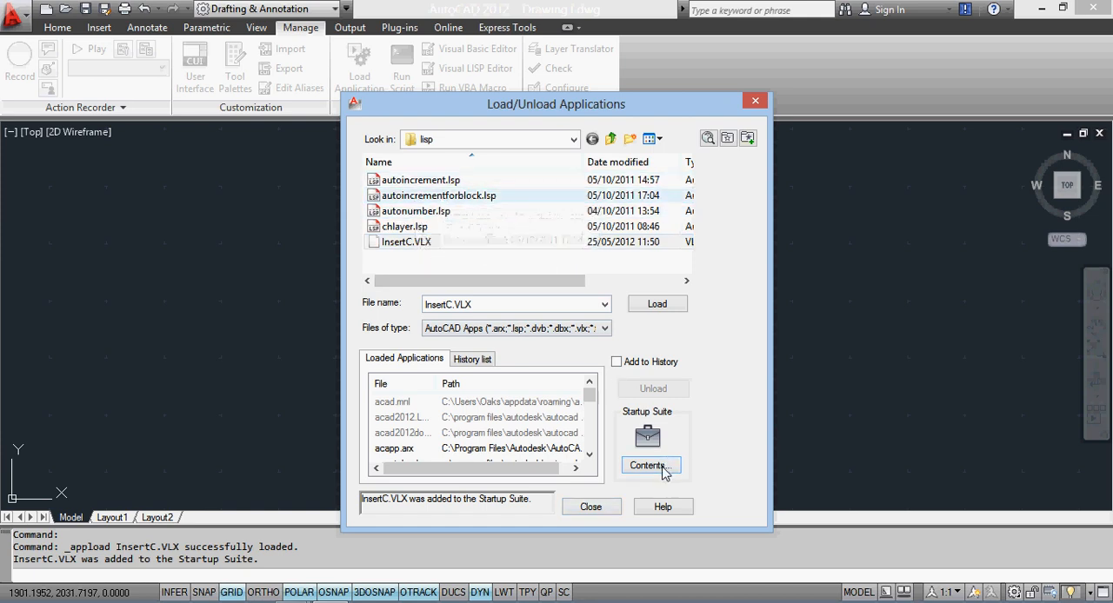
Confirm InsertC.VLX appears in the Startup Suite list, then close the application loader.
click(651, 465)
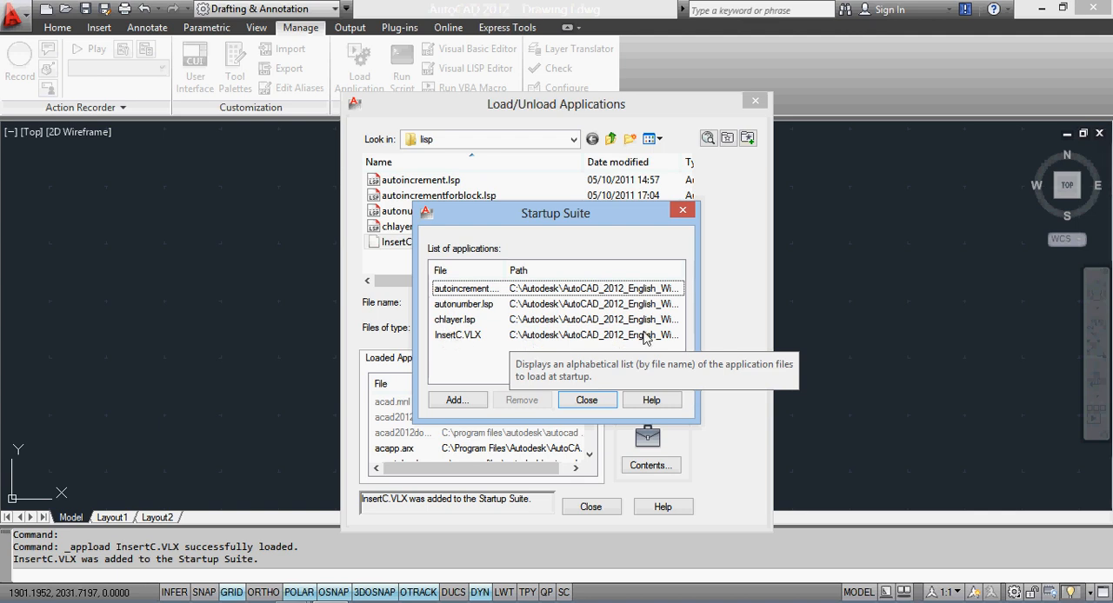
click(587, 400)
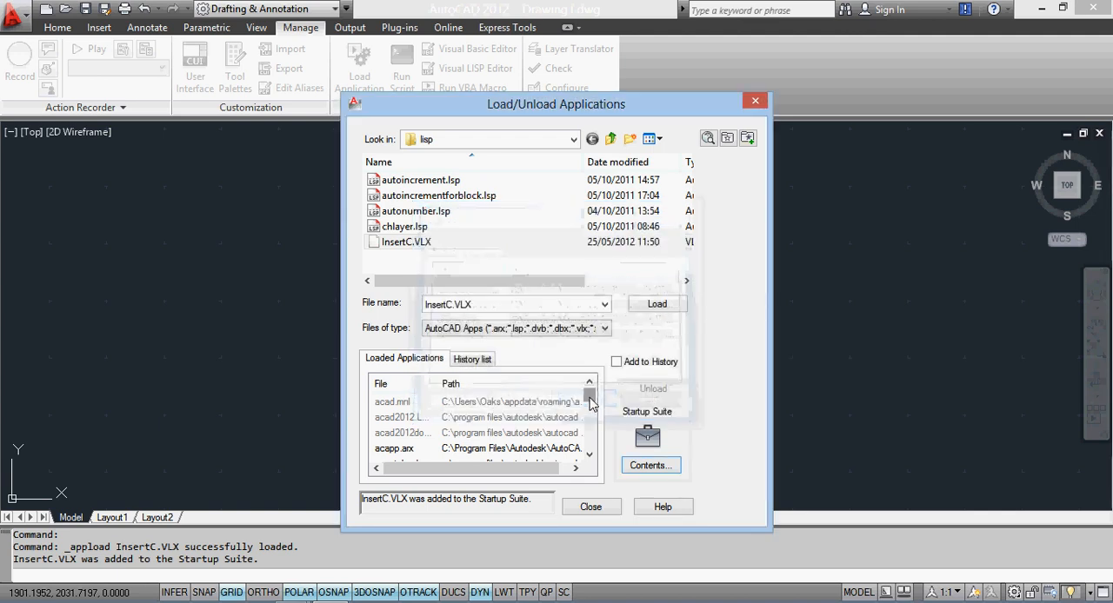
click(591, 506)
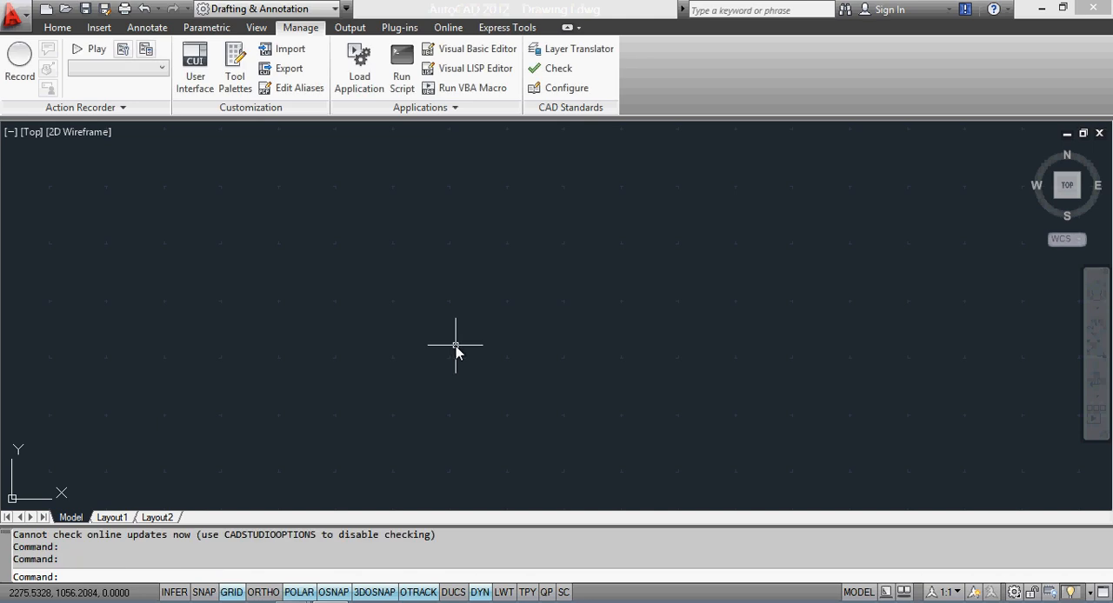
Enter INSERT at the command prompt to bring up the INSERTC command suggestion.
text(INSERT)
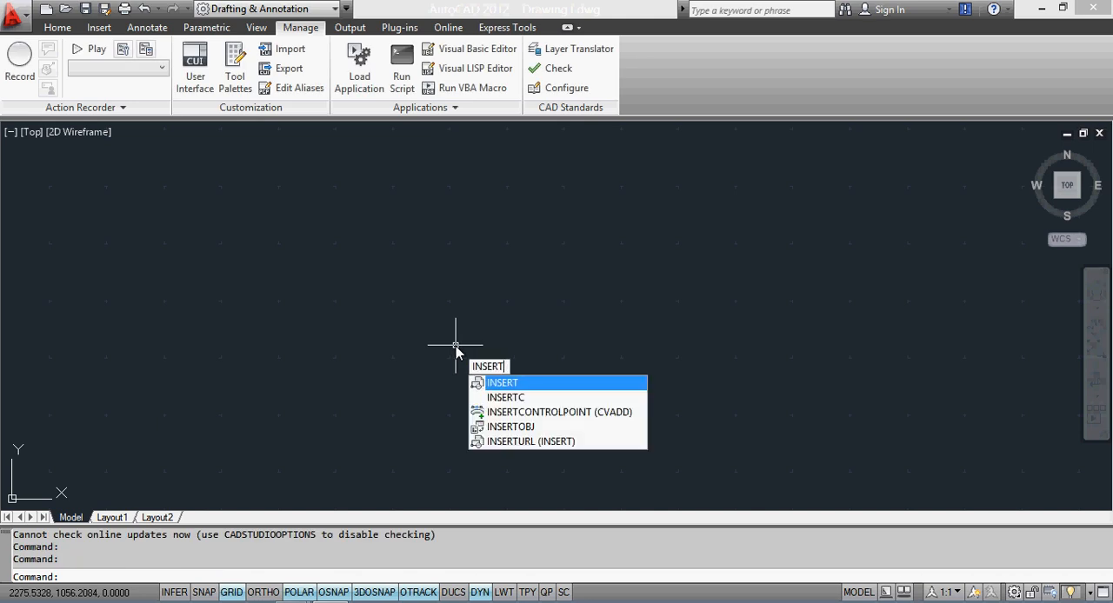
mouse_move(511, 398)
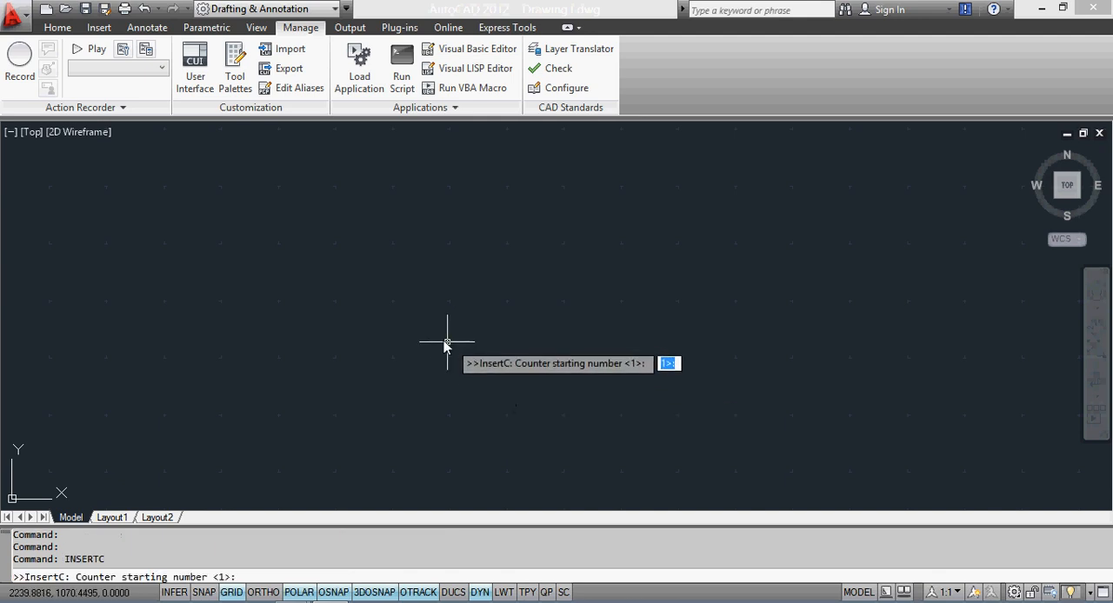
mouse_move(445, 352)
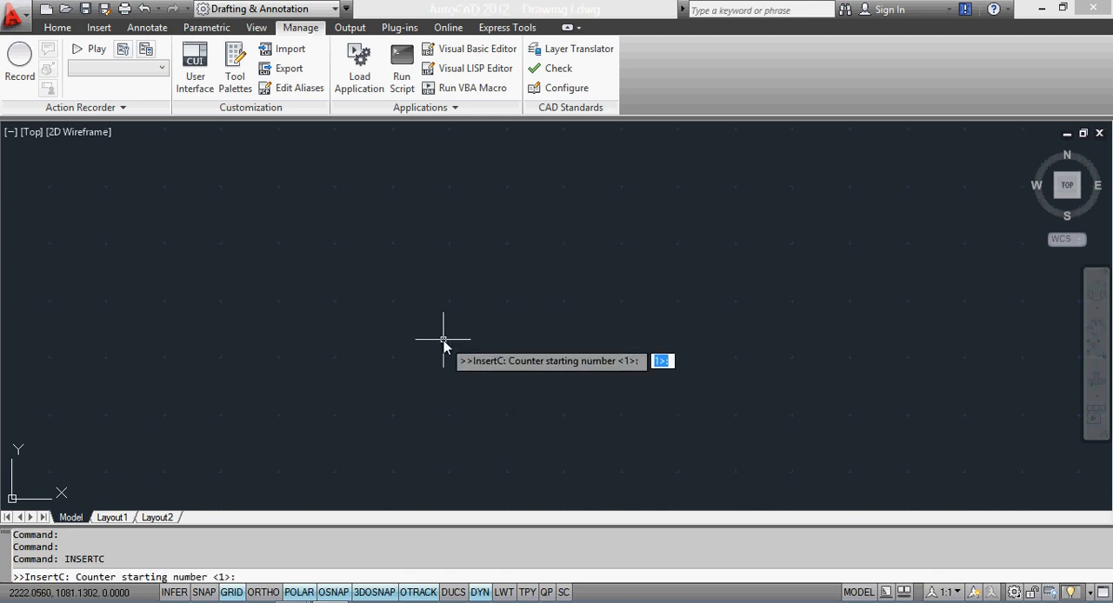